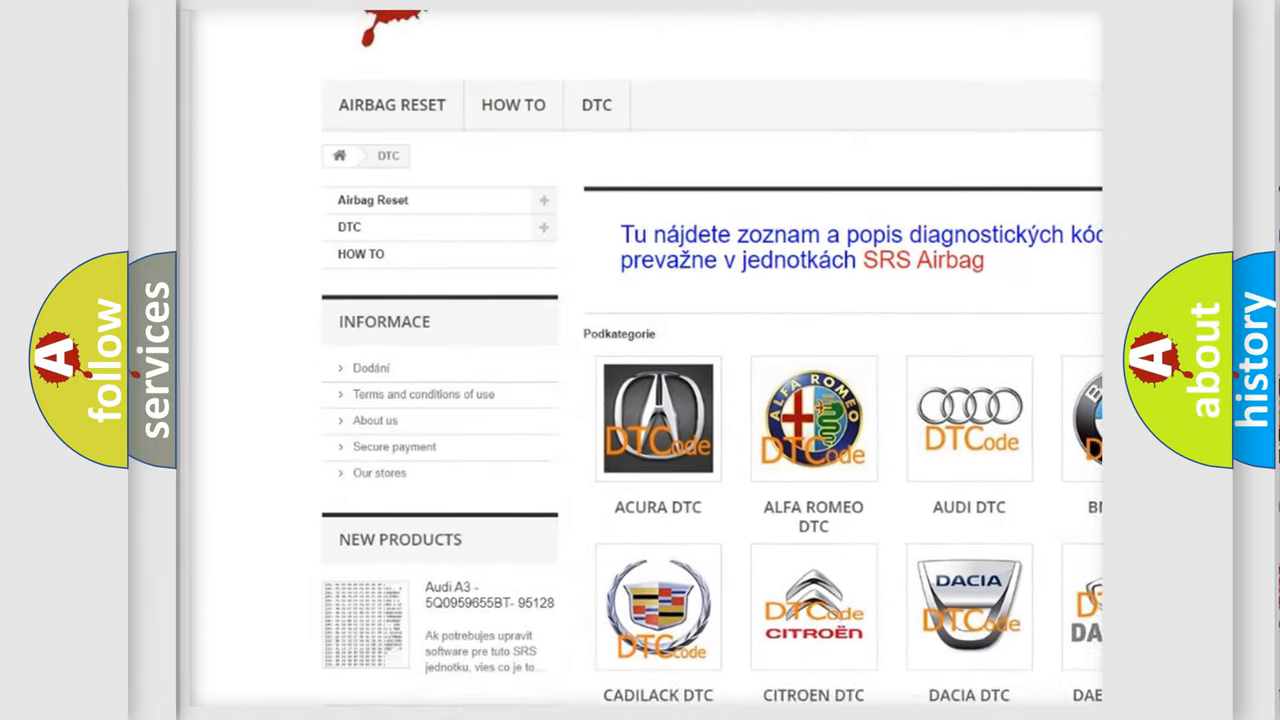
pyautogui.scroll(-3)
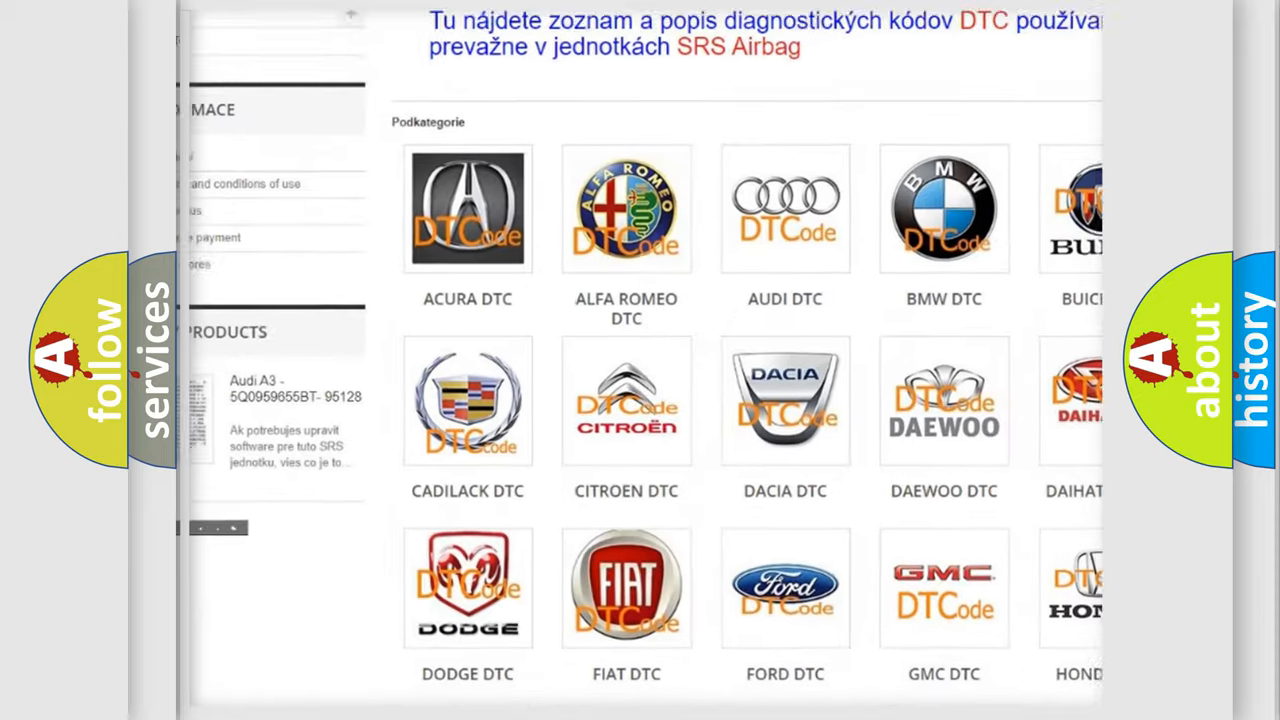
pyautogui.scroll(-3)
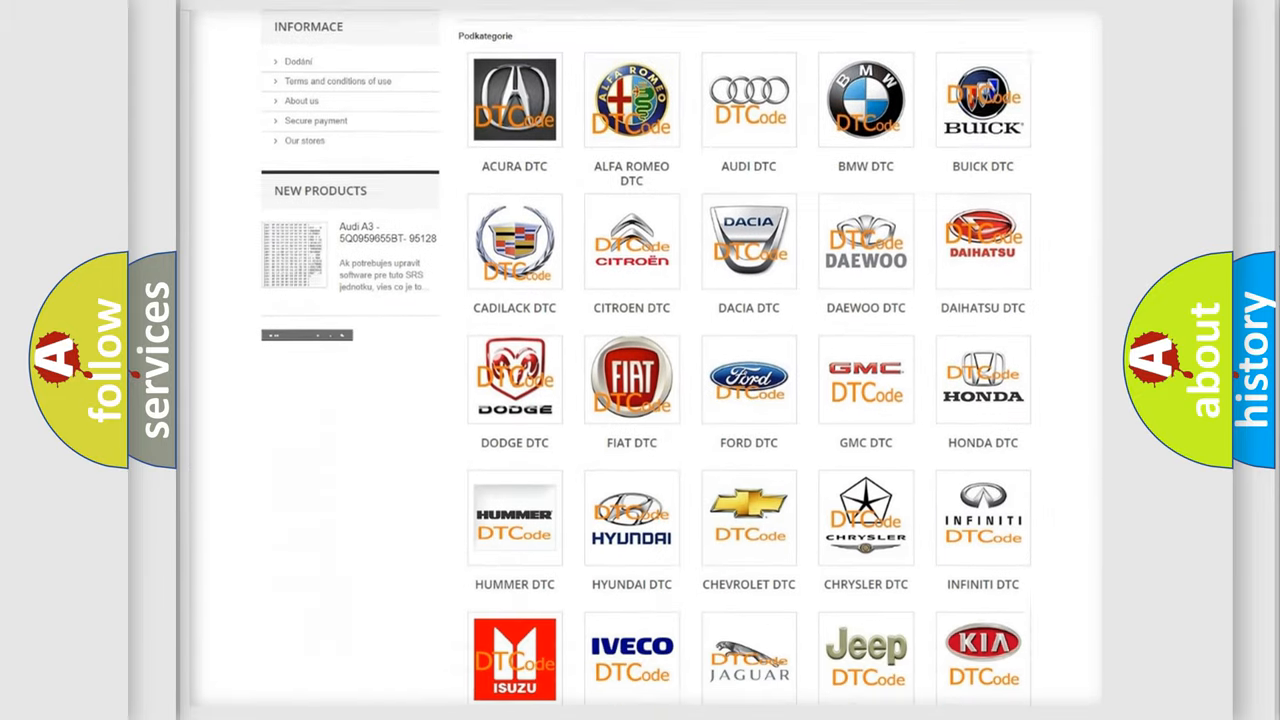
pyautogui.scroll(-3)
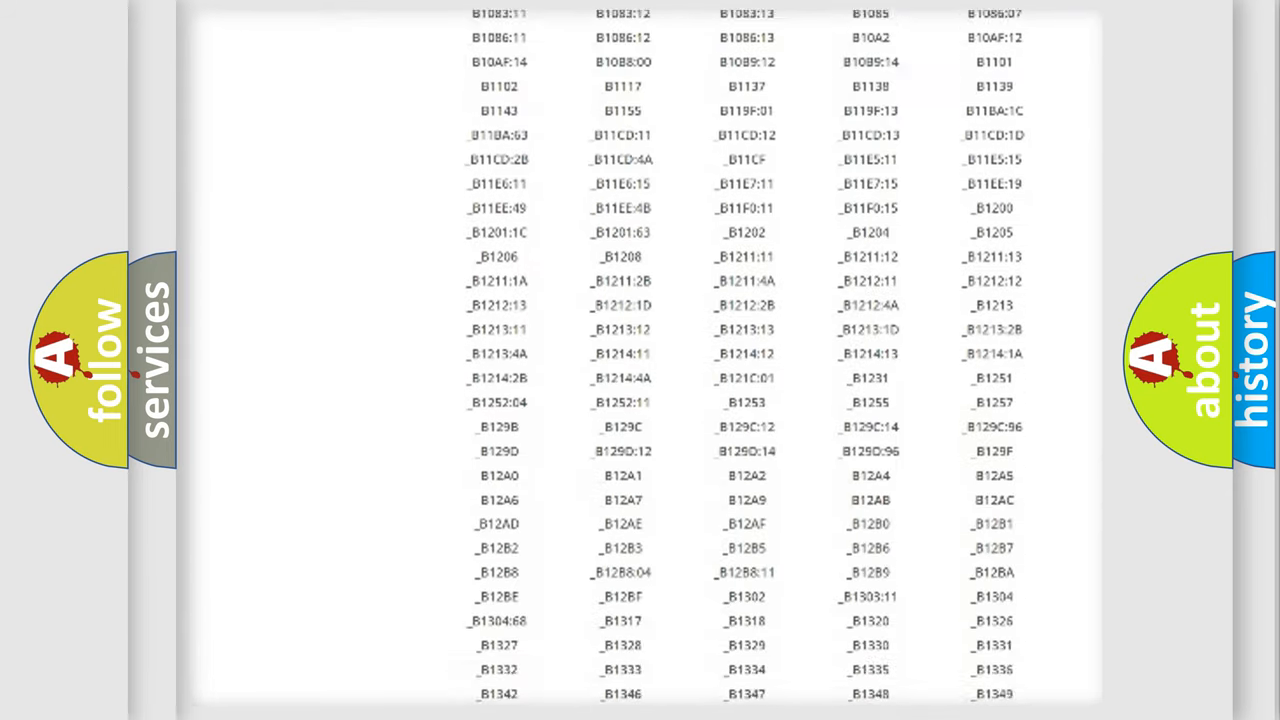
pyautogui.scroll(-3)
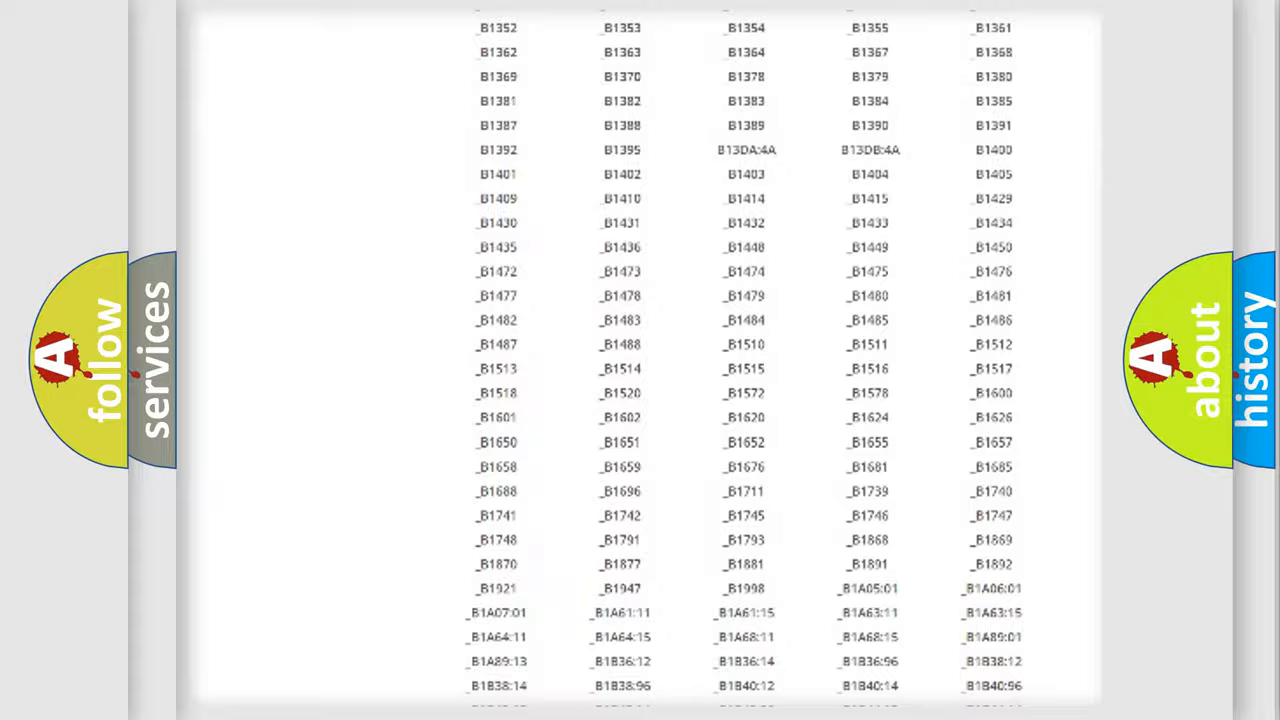